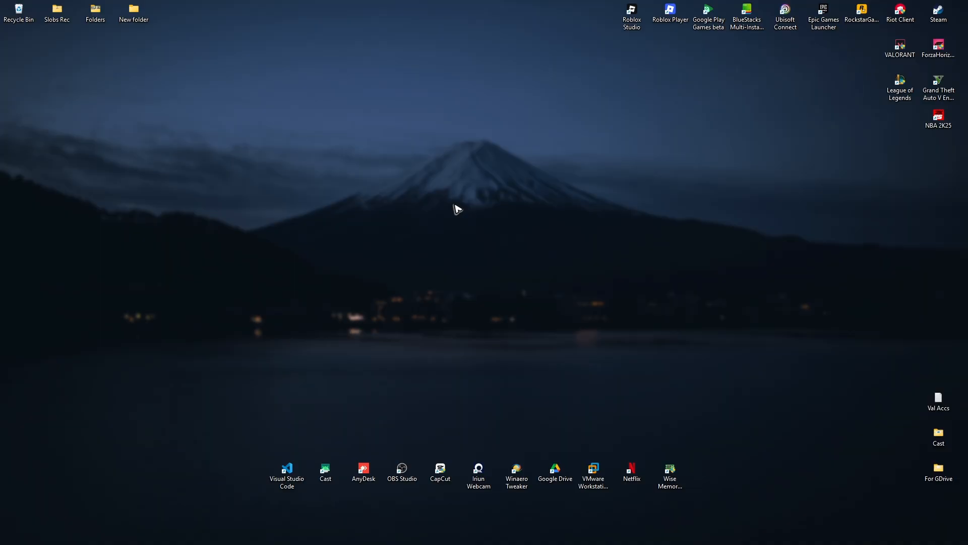
{"action": "mouse_move", "coordinate": [480, 428]}
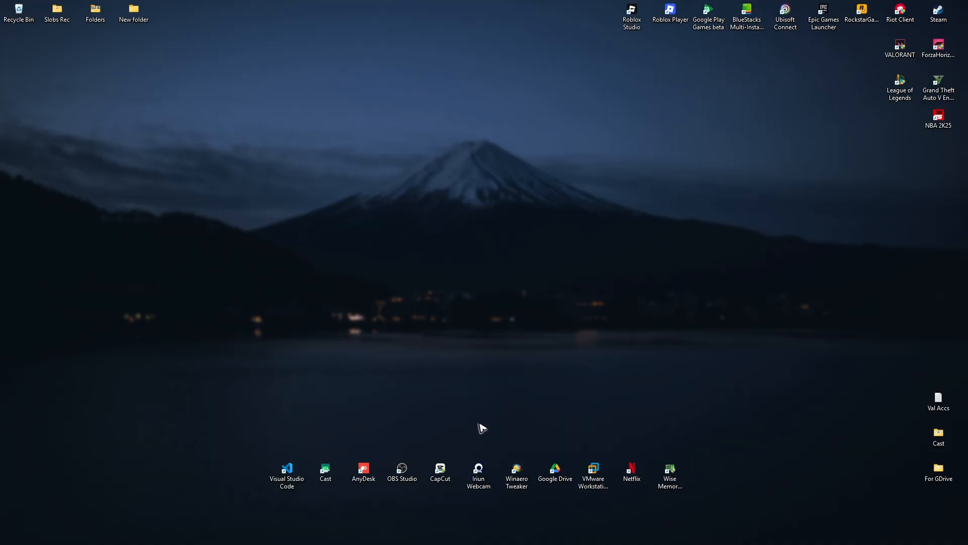
Step: Filter Installed apps by 'vang' and open the options menu for Riot Vanguard
{"action": "left_click", "coordinate": [372, 532]}
{"action": "type", "text": "add o"}
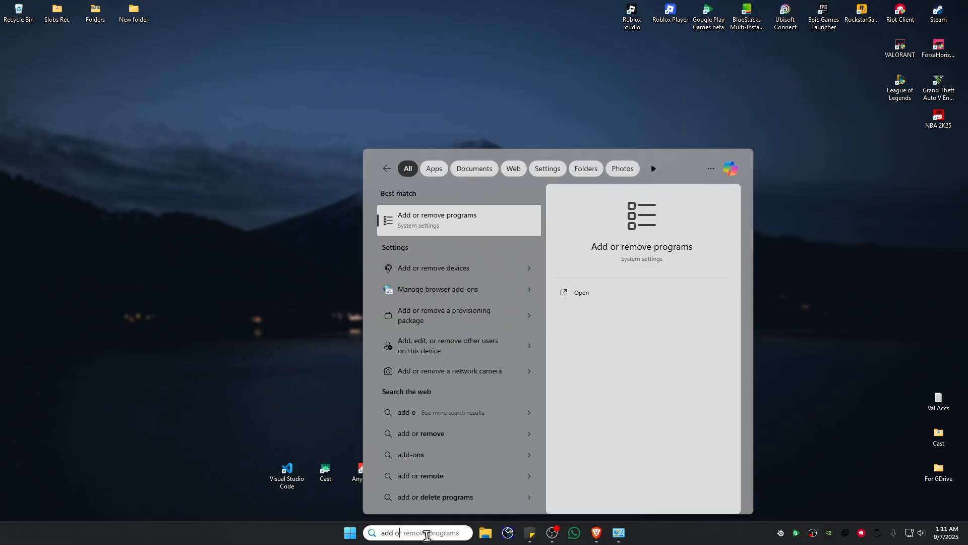
{"action": "left_click", "coordinate": [436, 219]}
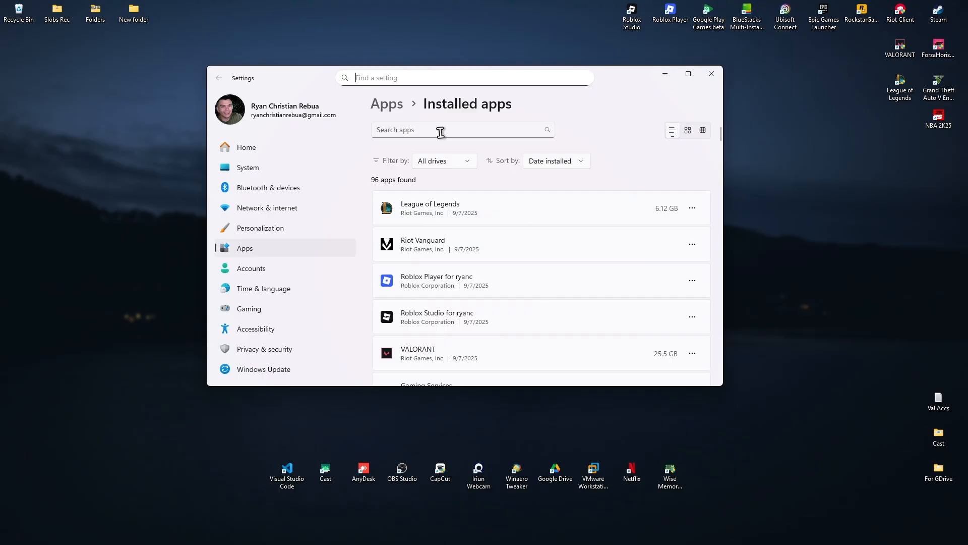
{"action": "type", "text": "vanguard"}
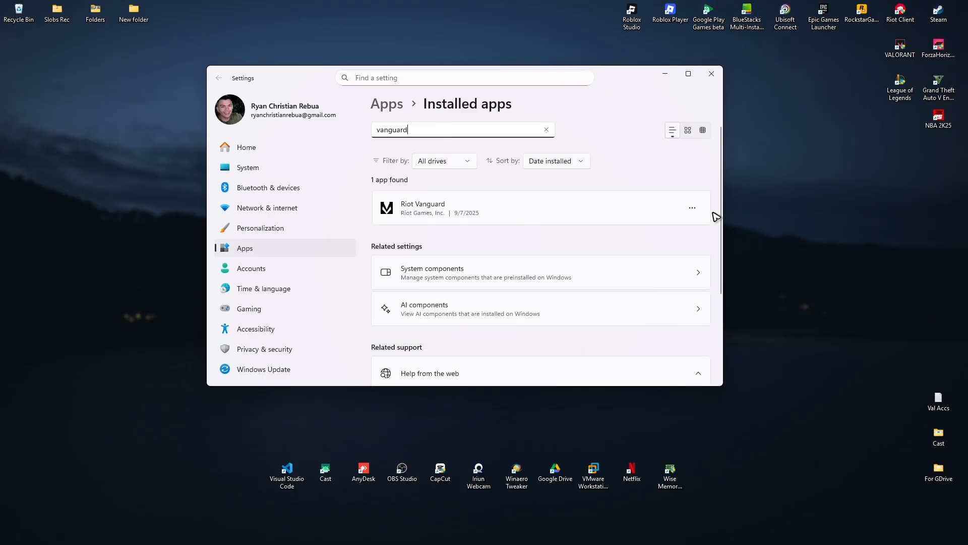
{"action": "left_click", "coordinate": [692, 208]}
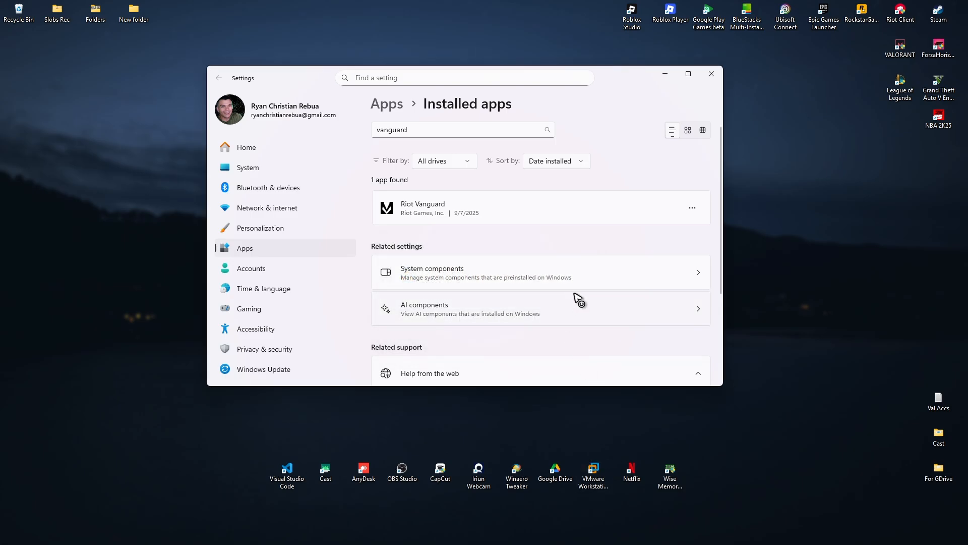
{"action": "mouse_move", "coordinate": [576, 297]}
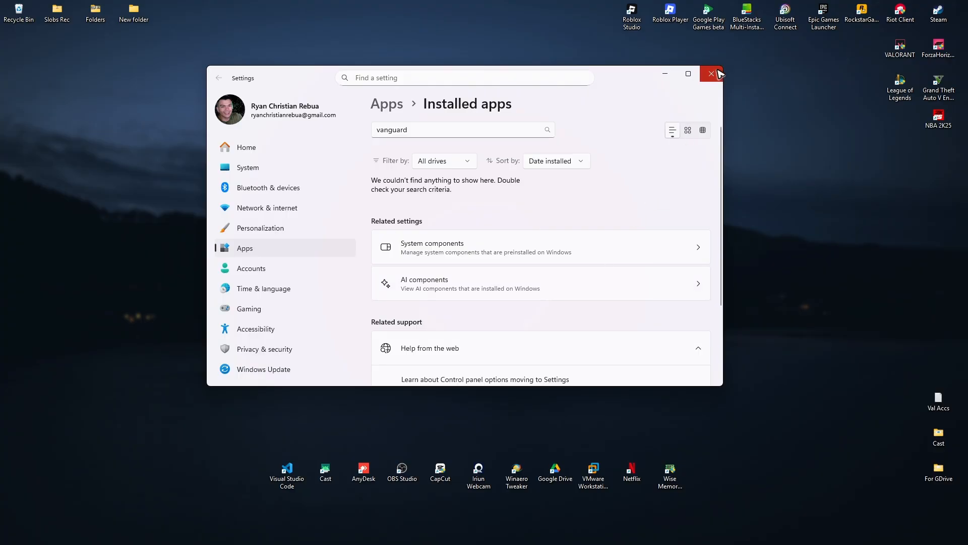
Step: Close Settings, let Riot Client reinstall Vanguard, and switch to the VALORANT page
{"action": "left_click", "coordinate": [711, 73]}
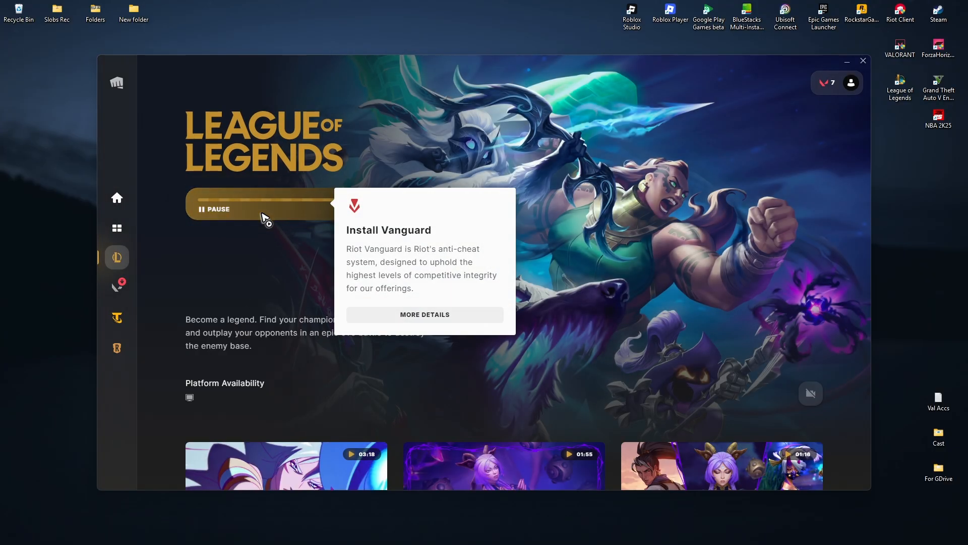
{"action": "left_click", "coordinate": [259, 208]}
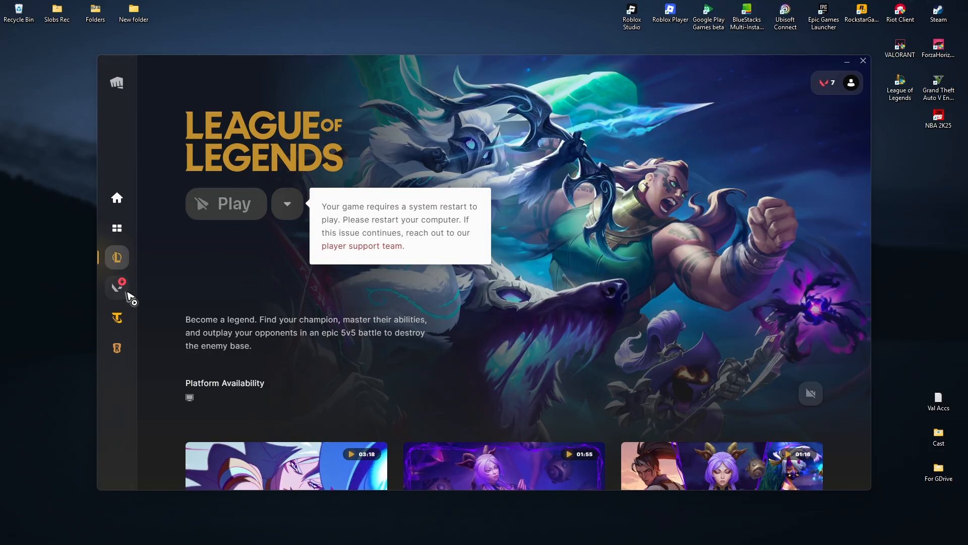
{"action": "left_click", "coordinate": [117, 288]}
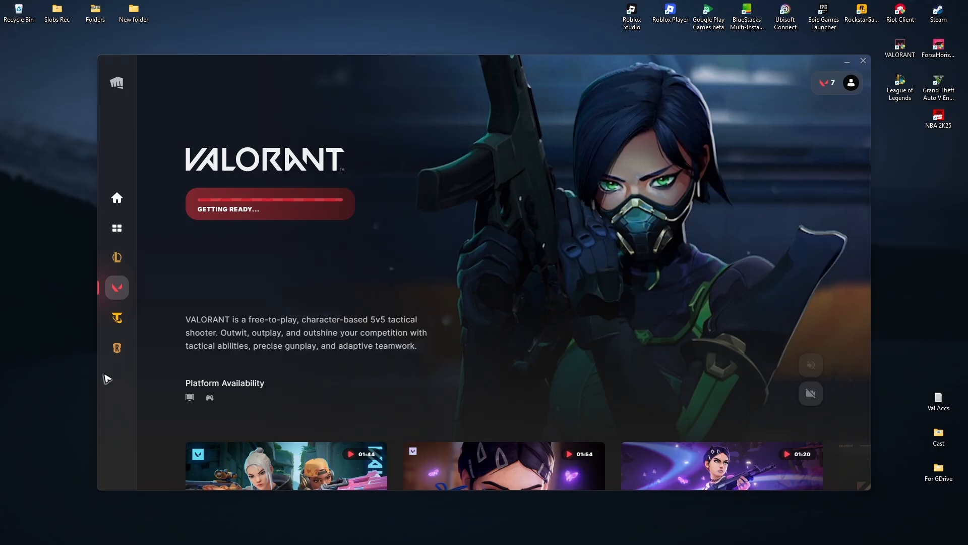
Step: Close Riot Client and search 'servi' to bring up the Services console
{"action": "left_click", "coordinate": [863, 60]}
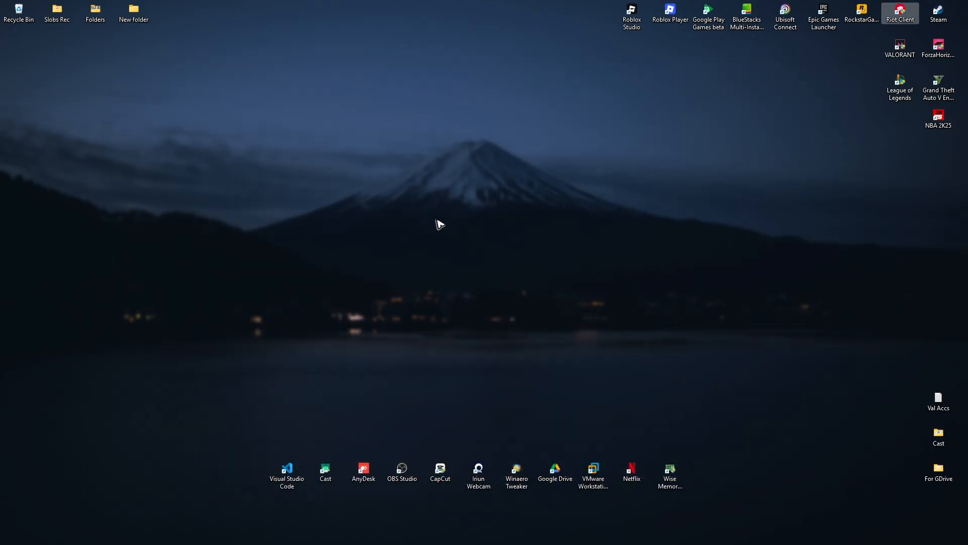
{"action": "left_click", "coordinate": [345, 532]}
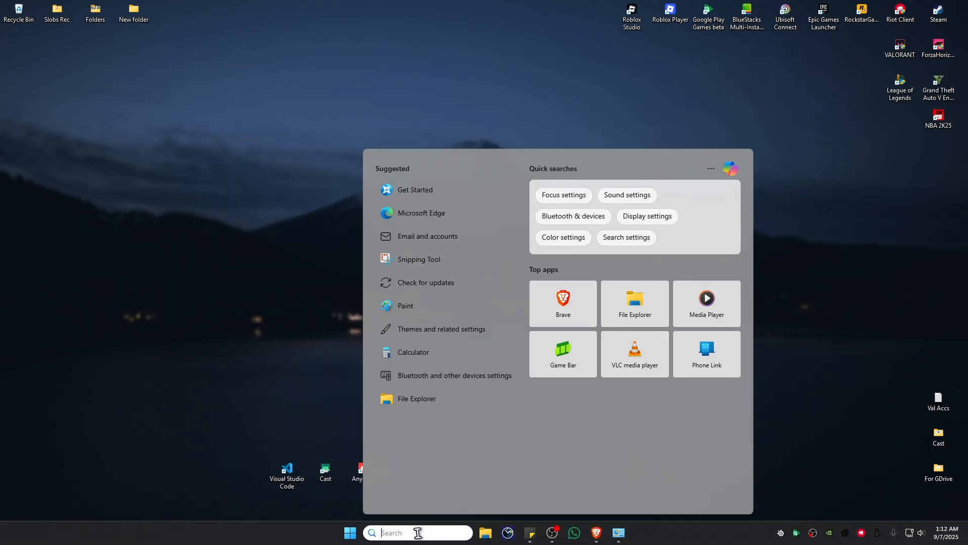
{"action": "type", "text": "servi"}
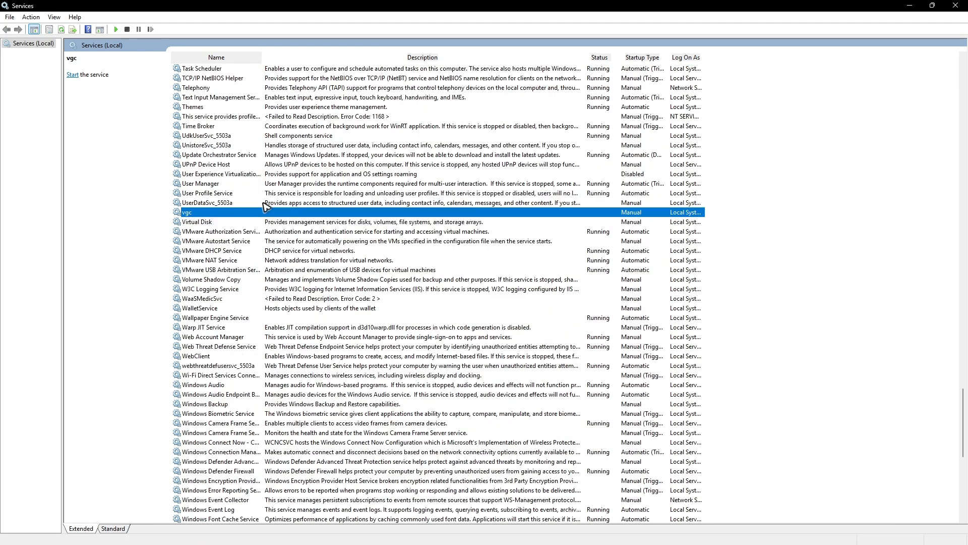
Step: Set vgc startup to Automatic, start the service, confirm, and close Services
{"action": "double_click", "coordinate": [187, 212]}
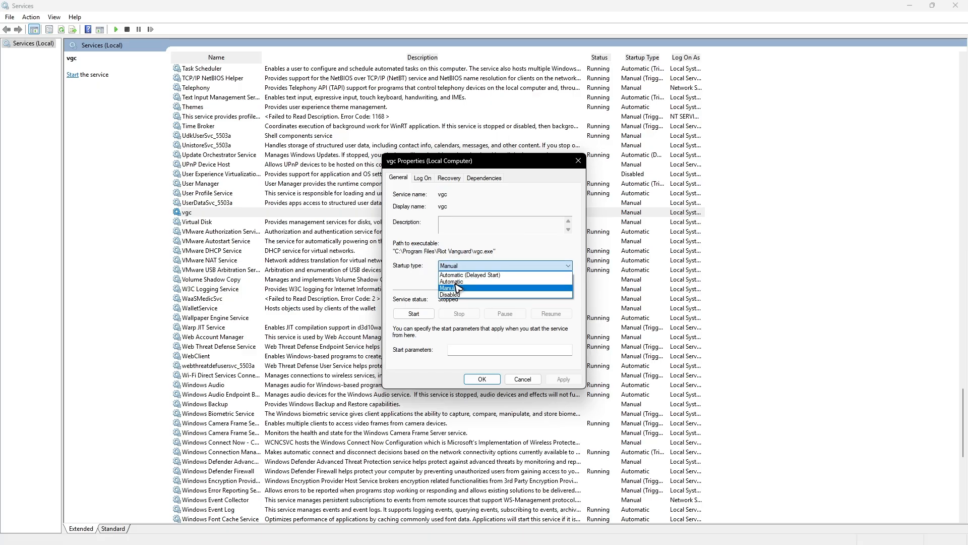
{"action": "left_click", "coordinate": [451, 281]}
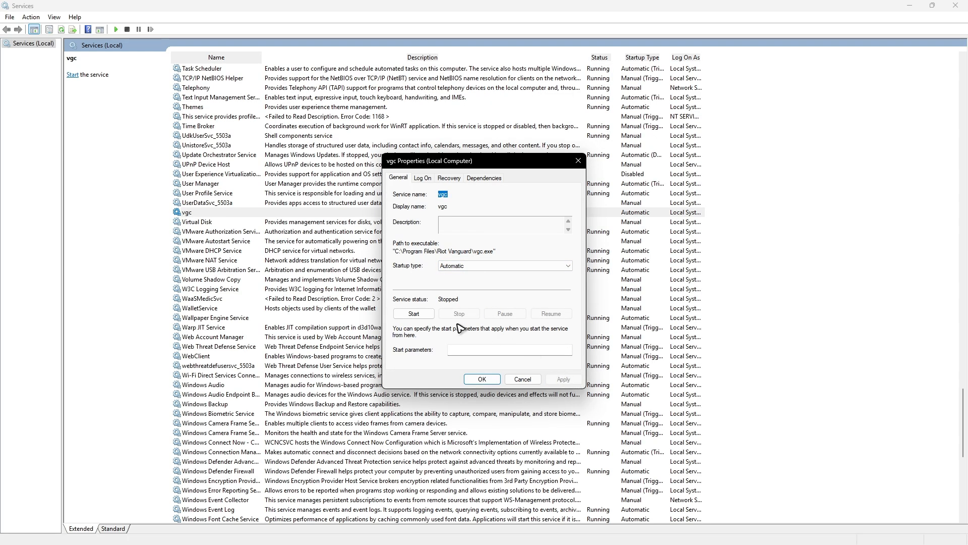
{"action": "left_click", "coordinate": [413, 313]}
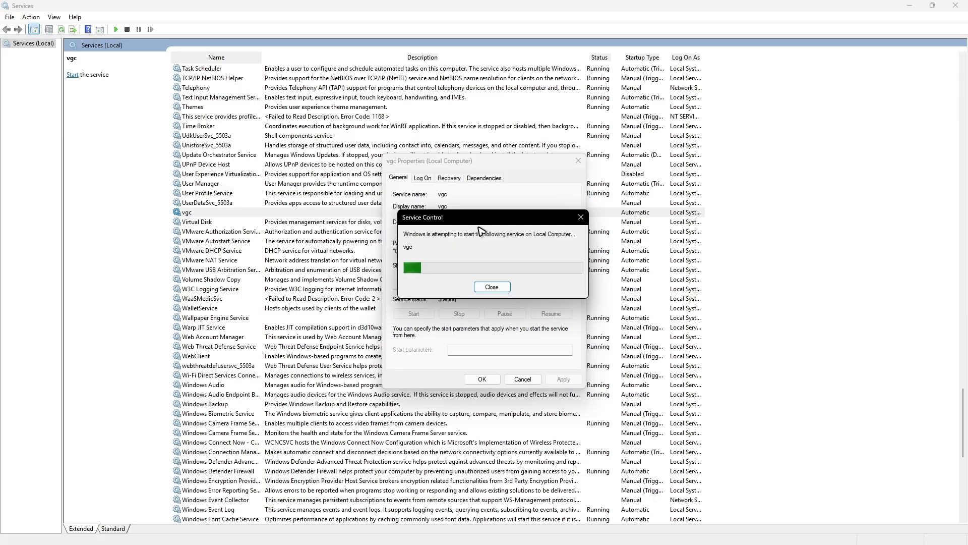
{"action": "left_click", "coordinate": [492, 286]}
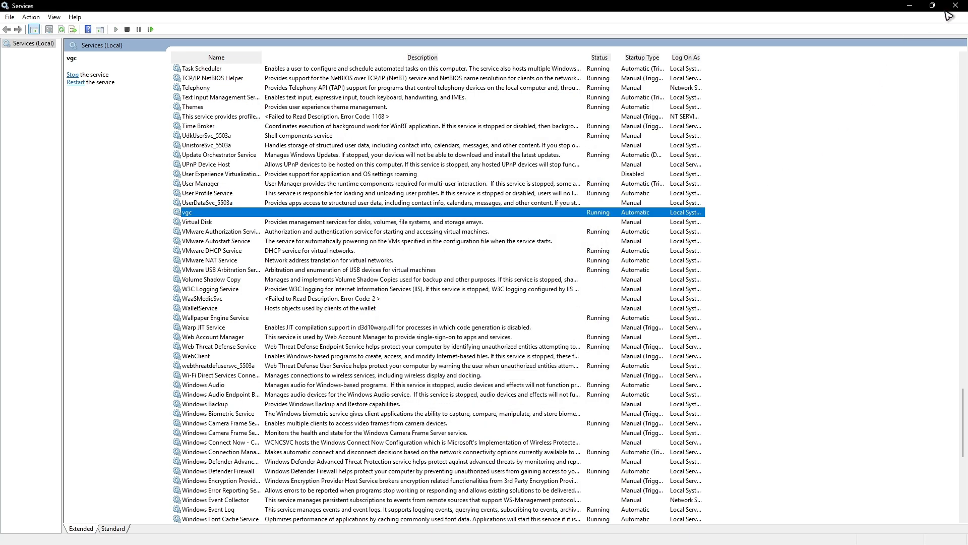
{"action": "left_click", "coordinate": [349, 533]}
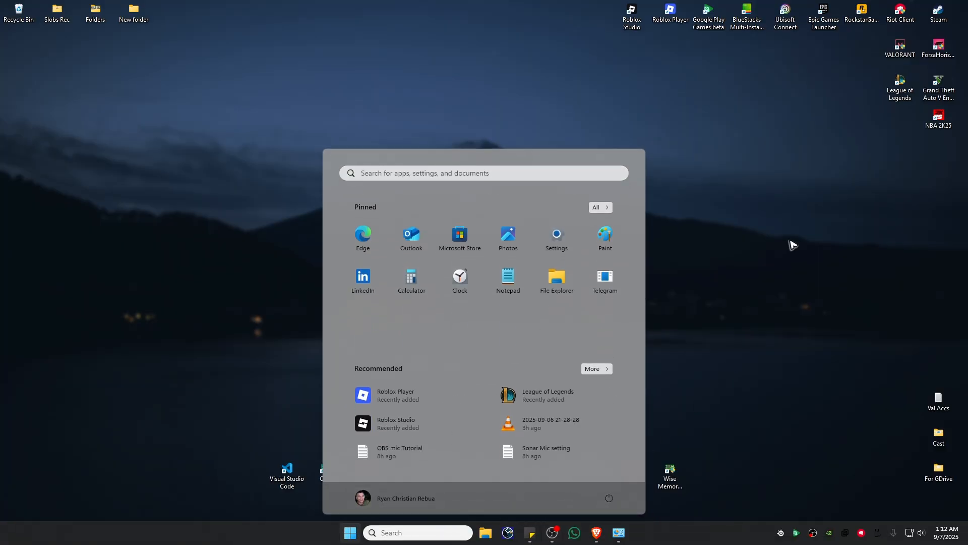
{"action": "mouse_move", "coordinate": [758, 359]}
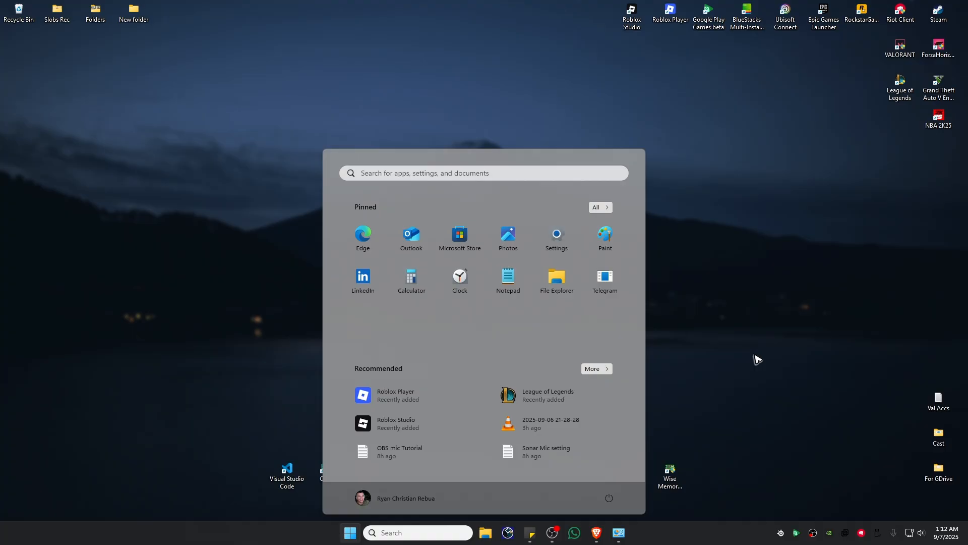